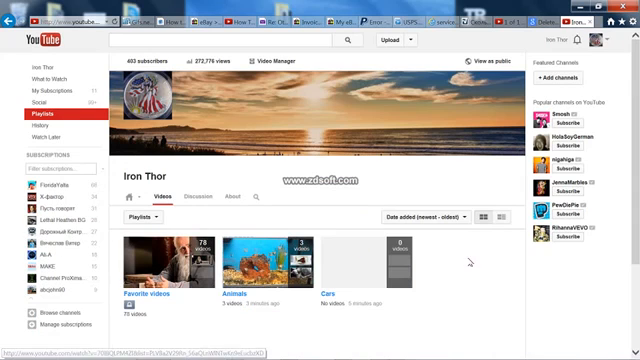
Step: Bring the Animals playlist up in its edit view
{"action": "scroll", "scroll_direction": "down", "scroll_amount": 3}
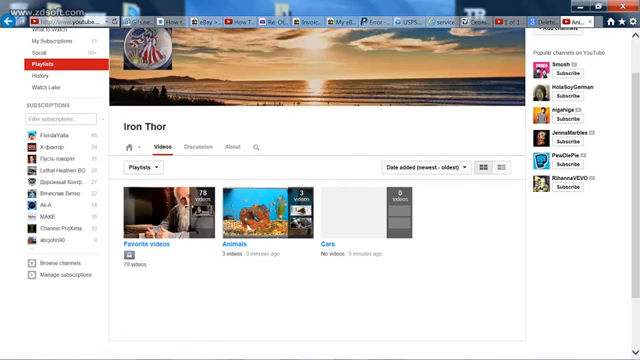
{"action": "left_click", "coordinate": [256, 204]}
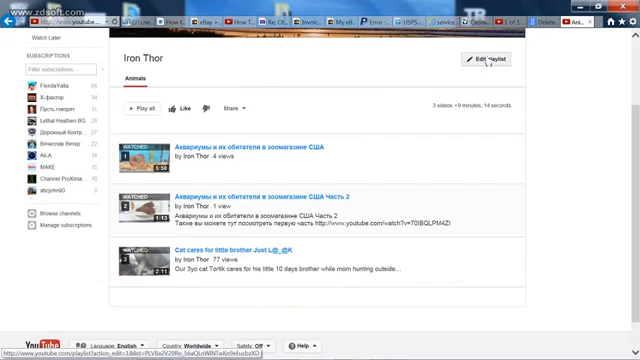
{"action": "left_click", "coordinate": [492, 56]}
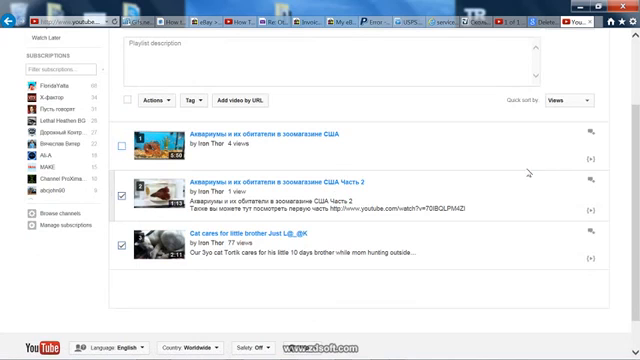
Step: Remove the checked videos from the Animals playlist via the Actions menu
{"action": "left_click", "coordinate": [156, 100]}
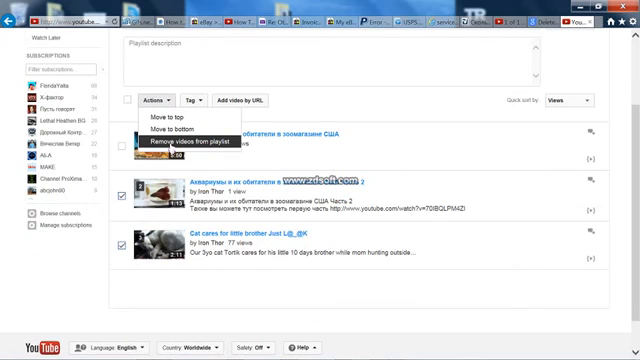
{"action": "left_click", "coordinate": [176, 140]}
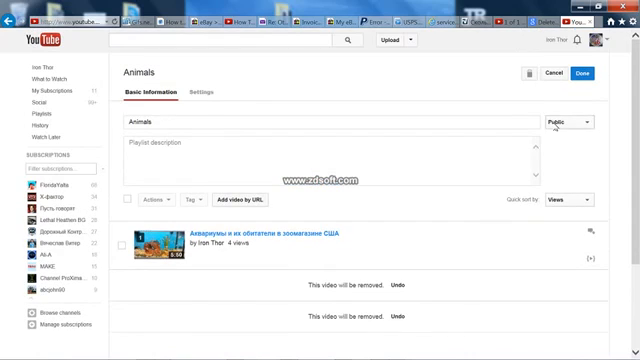
{"action": "mouse_move", "coordinate": [528, 82]}
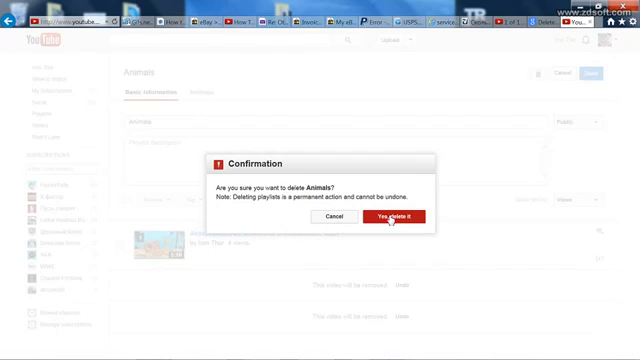
Step: Confirm deleting the Animals playlist and leave the edit page
{"action": "left_click", "coordinate": [392, 216]}
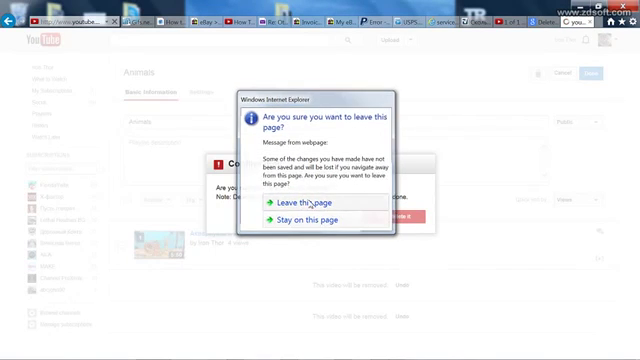
{"action": "left_click", "coordinate": [308, 202]}
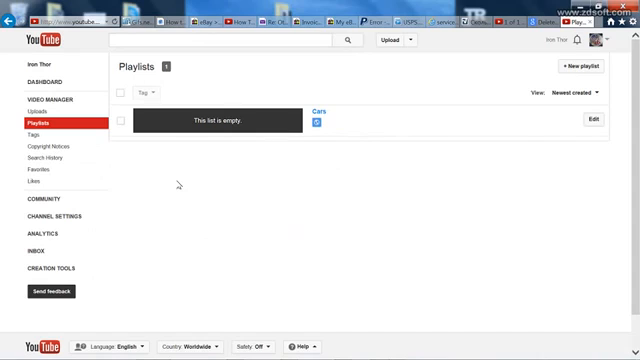
{"action": "mouse_move", "coordinate": [236, 148]}
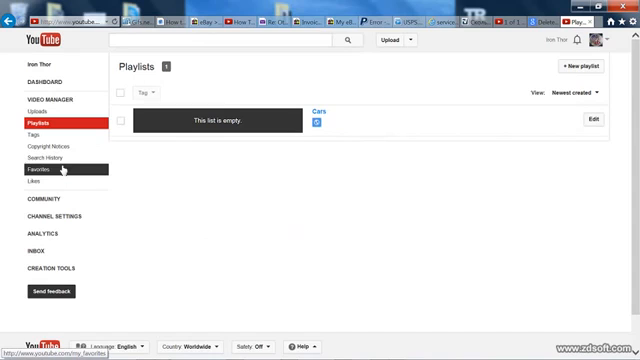
Step: Edit the empty Cars playlist and start deleting it
{"action": "left_click", "coordinate": [592, 120]}
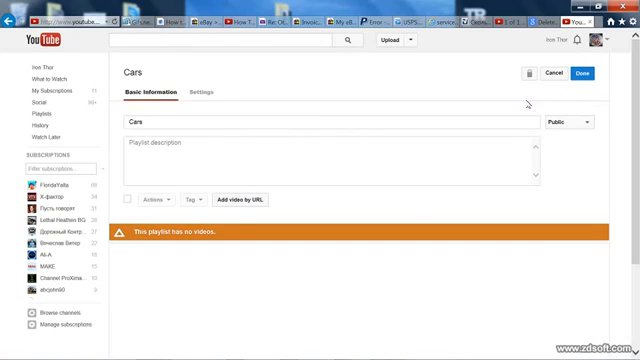
{"action": "left_click", "coordinate": [512, 76]}
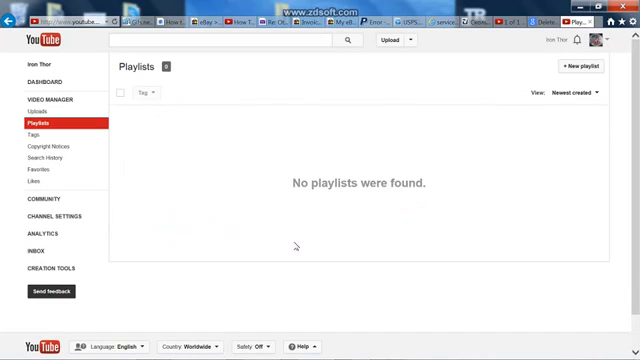
{"action": "mouse_move", "coordinate": [32, 122]}
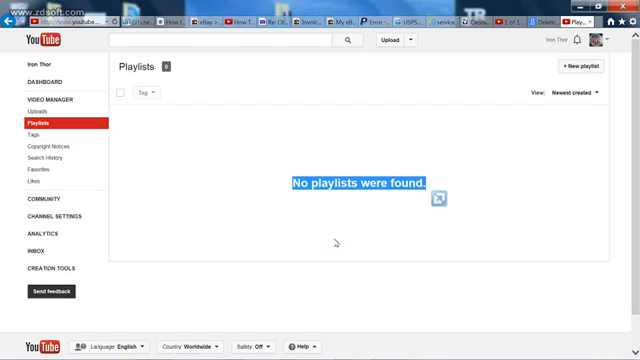
{"action": "mouse_move", "coordinate": [506, 164]}
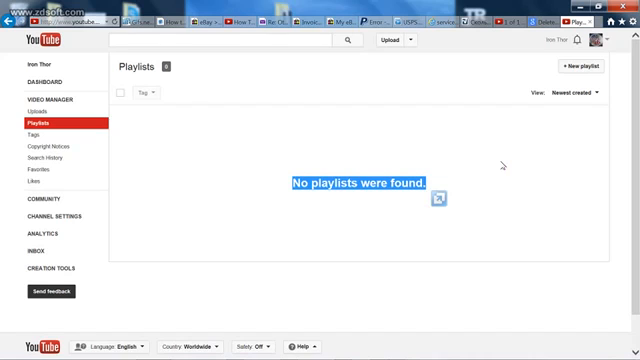